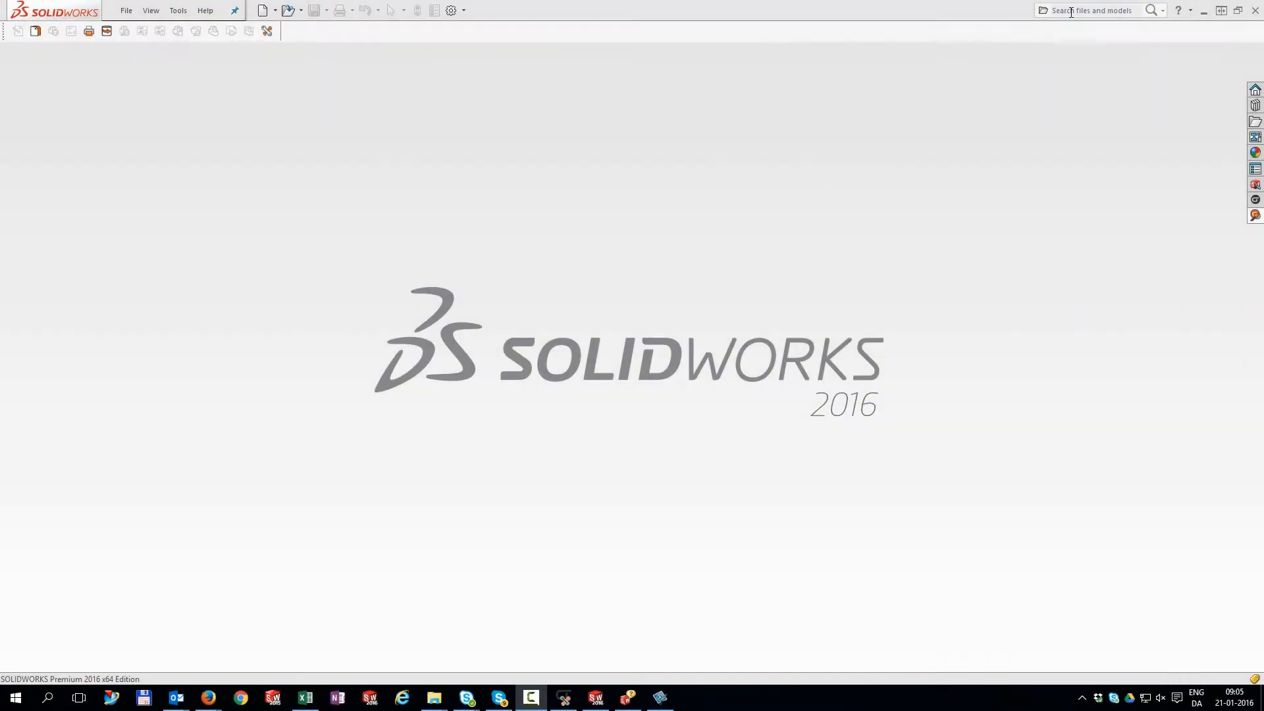
Step: Search for 1695, preview assembly 001695, and page through its parts, including plank 001709
type("1695")
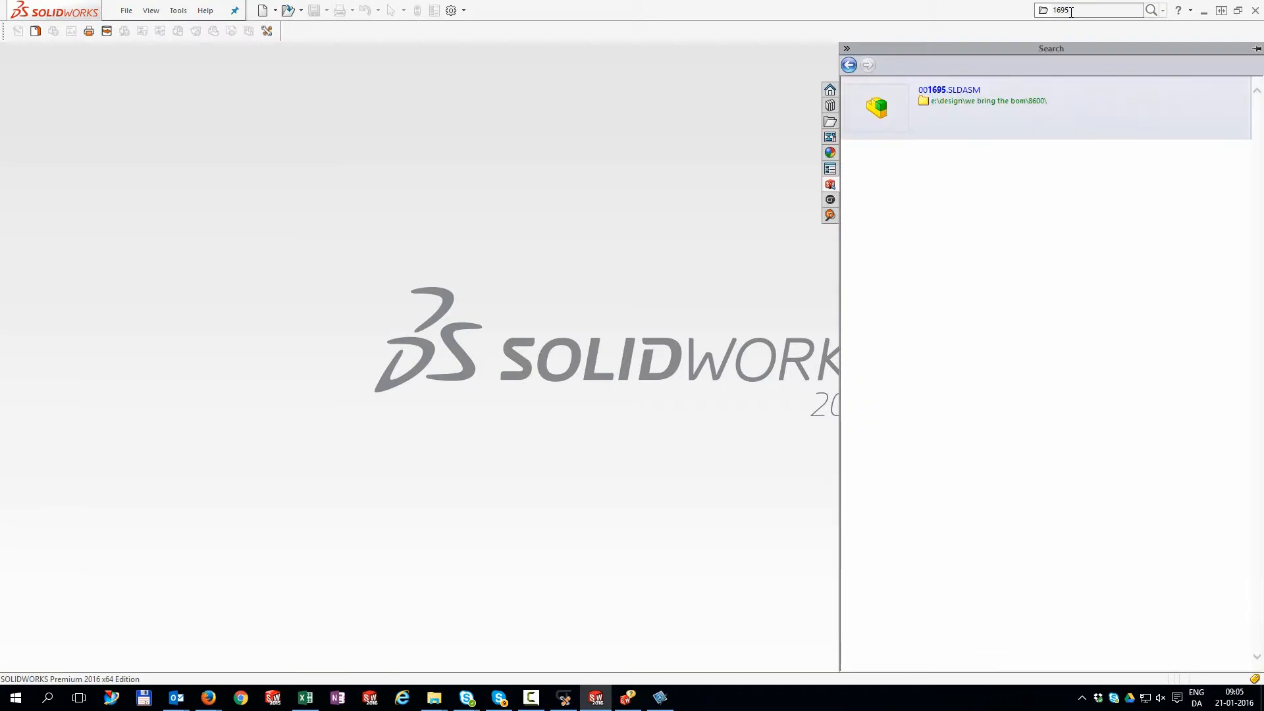
left_click(877, 107)
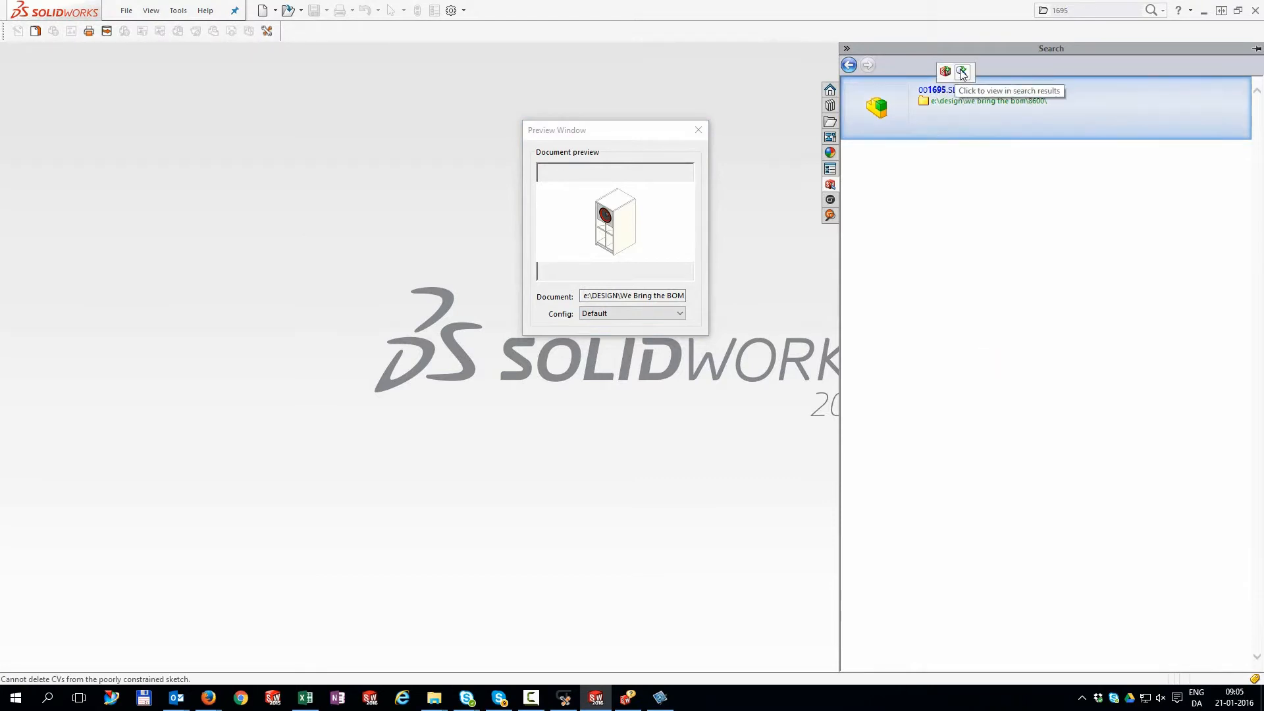
left_click(961, 71)
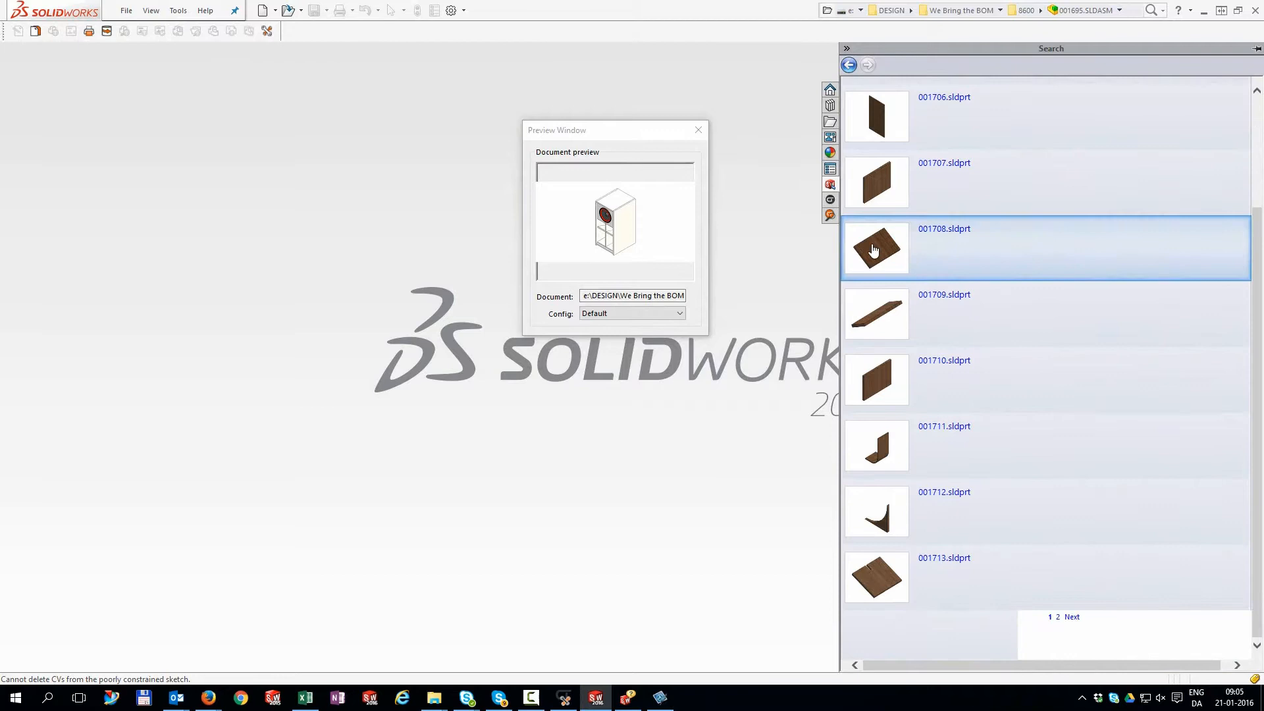
left_click(967, 313)
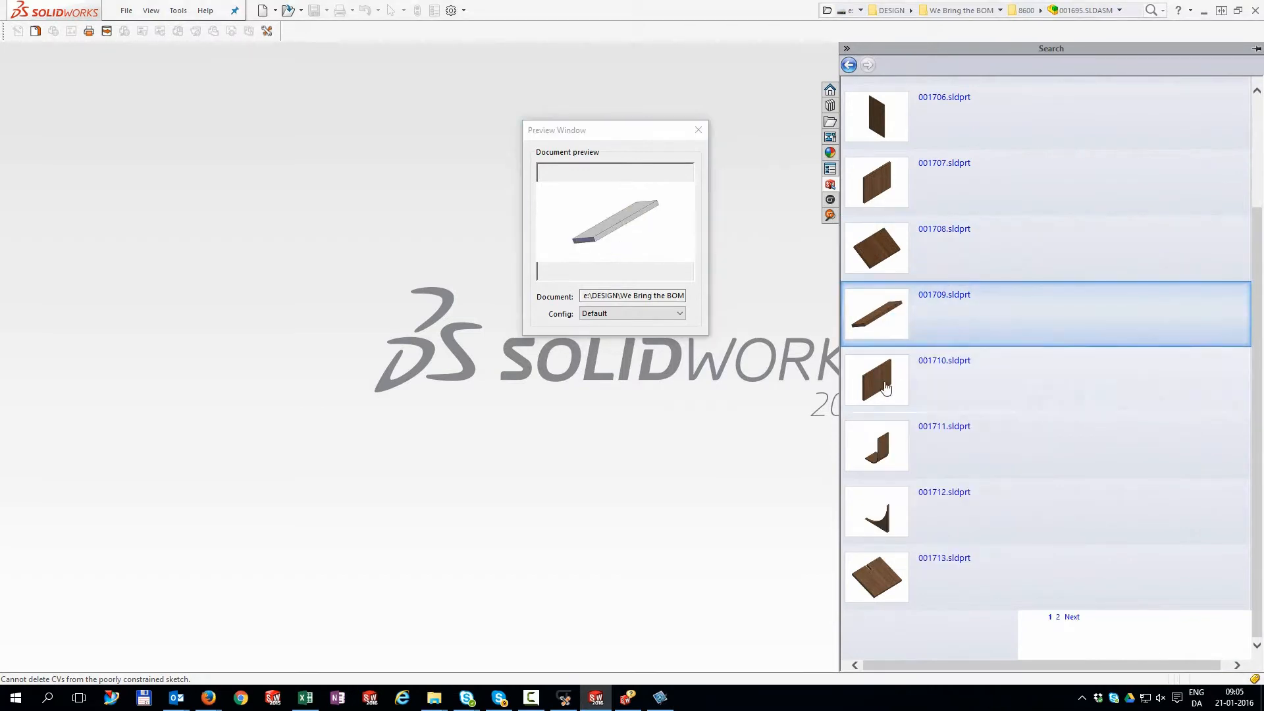
left_click(1071, 617)
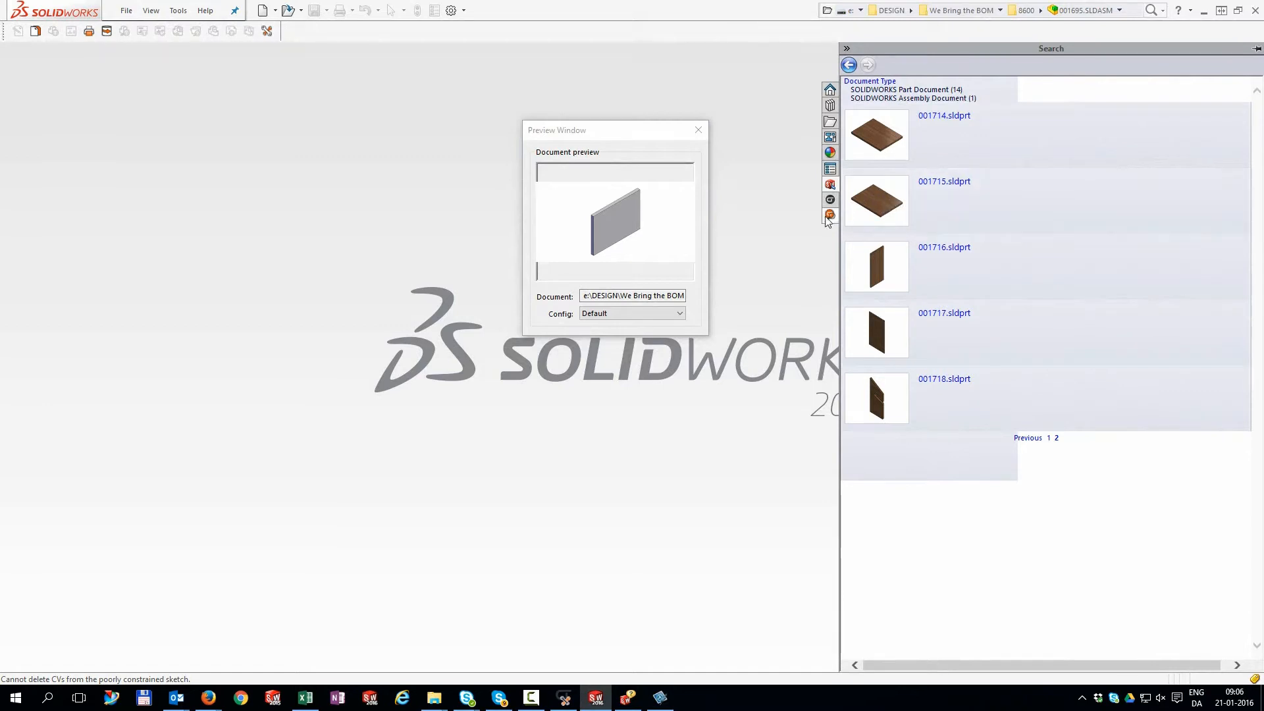
Step: Search CustomTools by customer name ATR Soft Oy and reference Francois
left_click(830, 199)
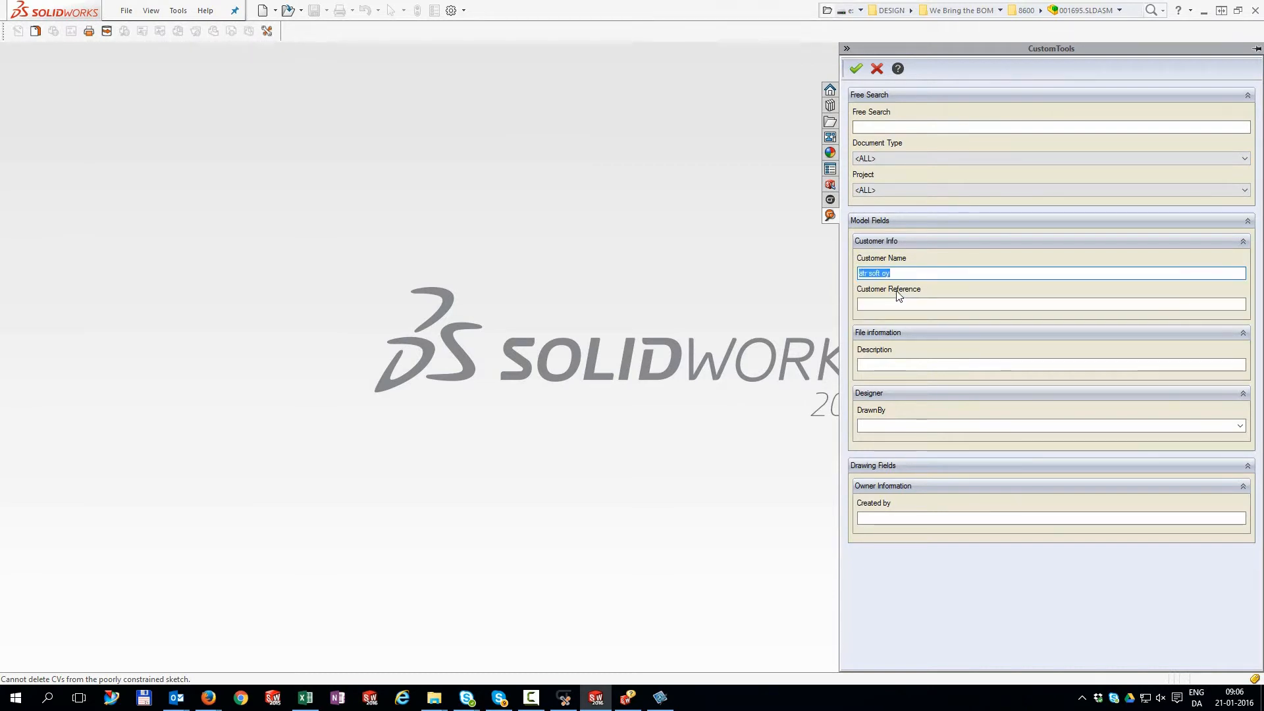
left_click(855, 69)
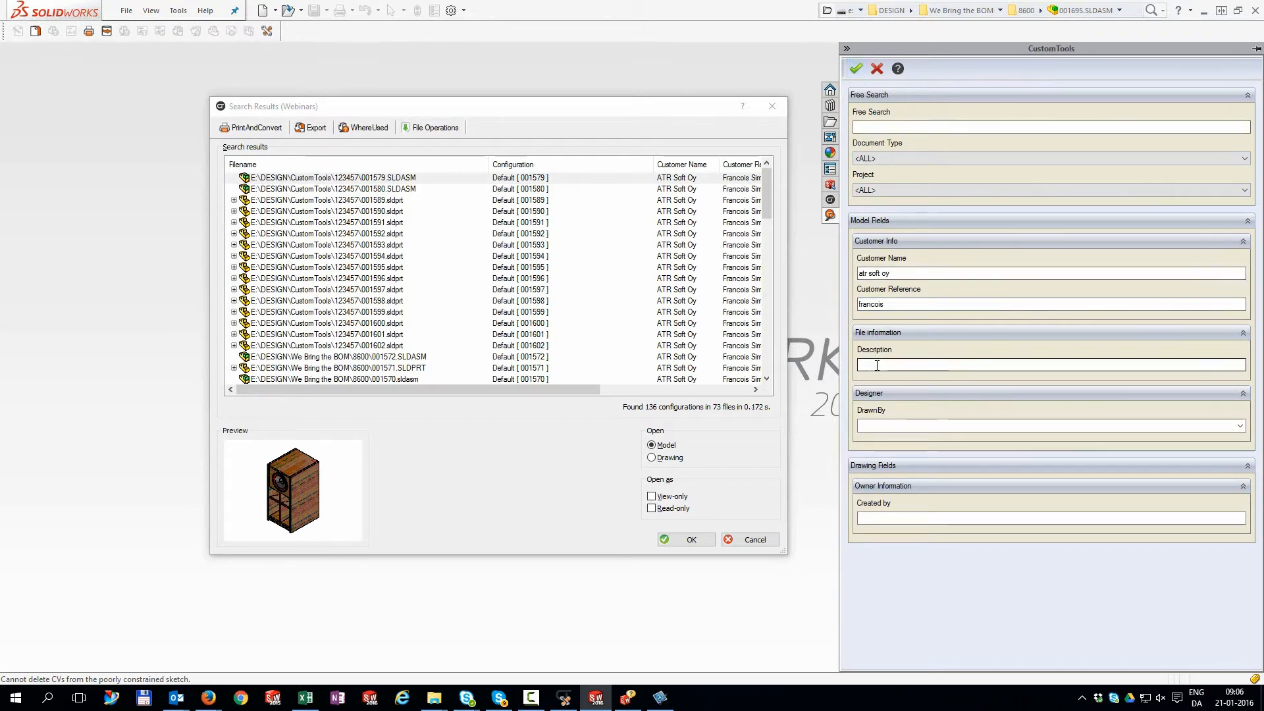
Step: Filter the CustomTools search by description 'purchased' and preview assembly 001537
type("purchased")
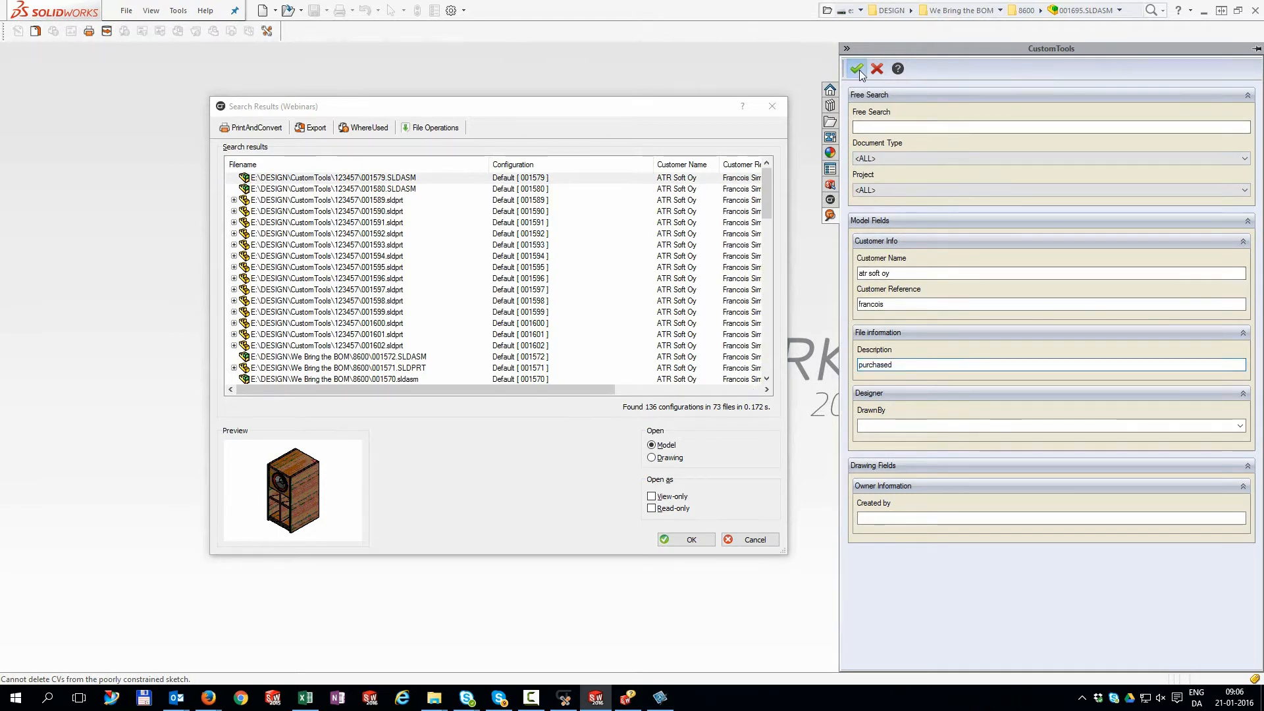
left_click(856, 68)
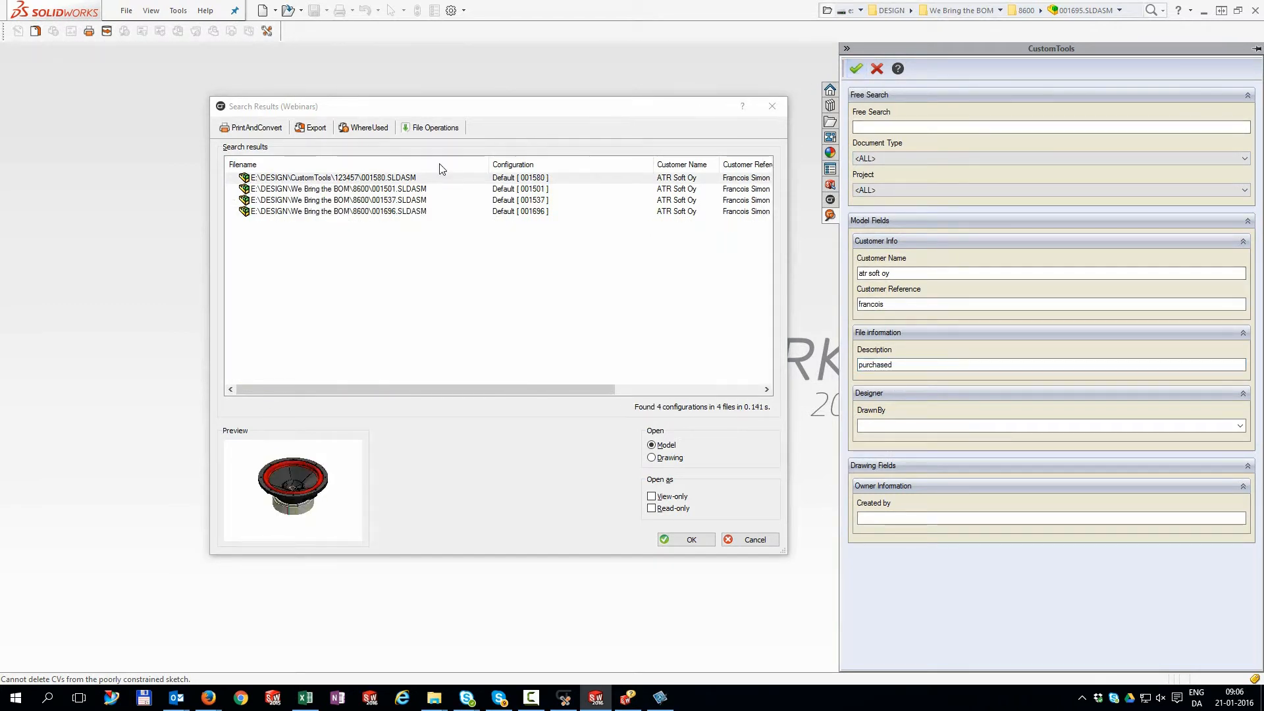
left_click(363, 200)
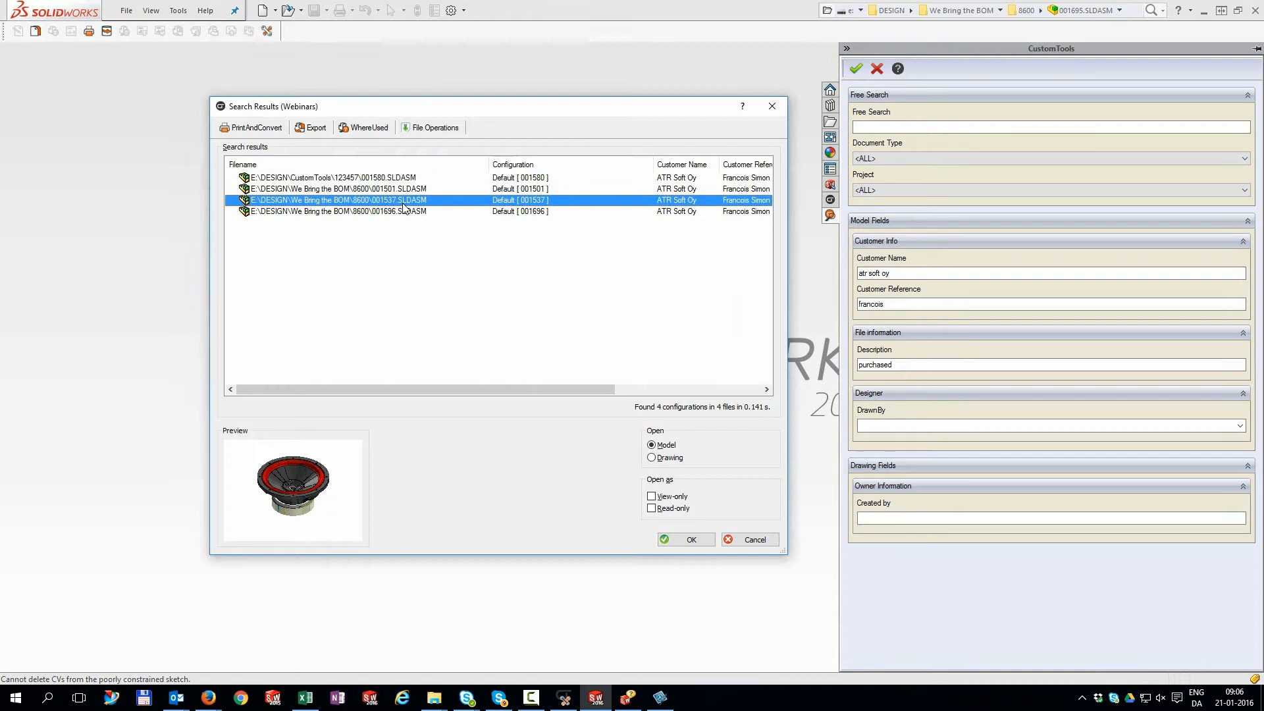
Step: Filter by DrawnBy designer and Assembly document type, then select speaker assembly 001580
left_click(363, 212)
type("trh")
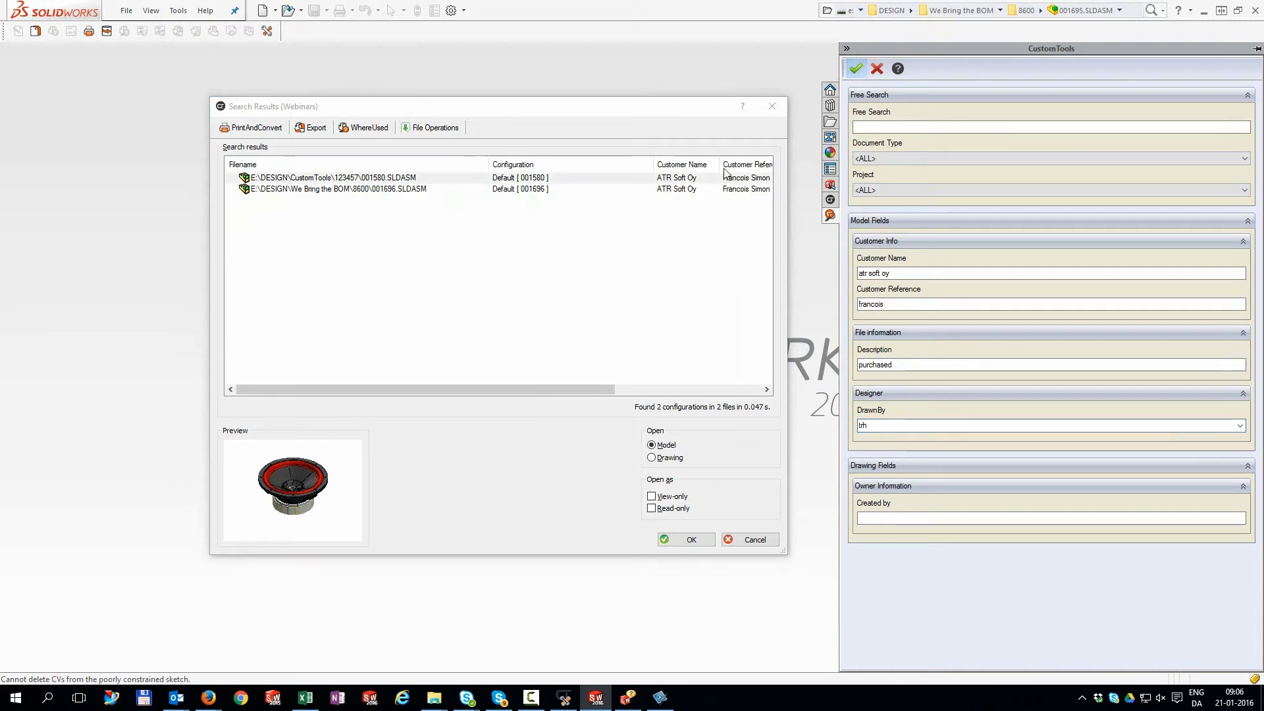
mouse_move(765, 199)
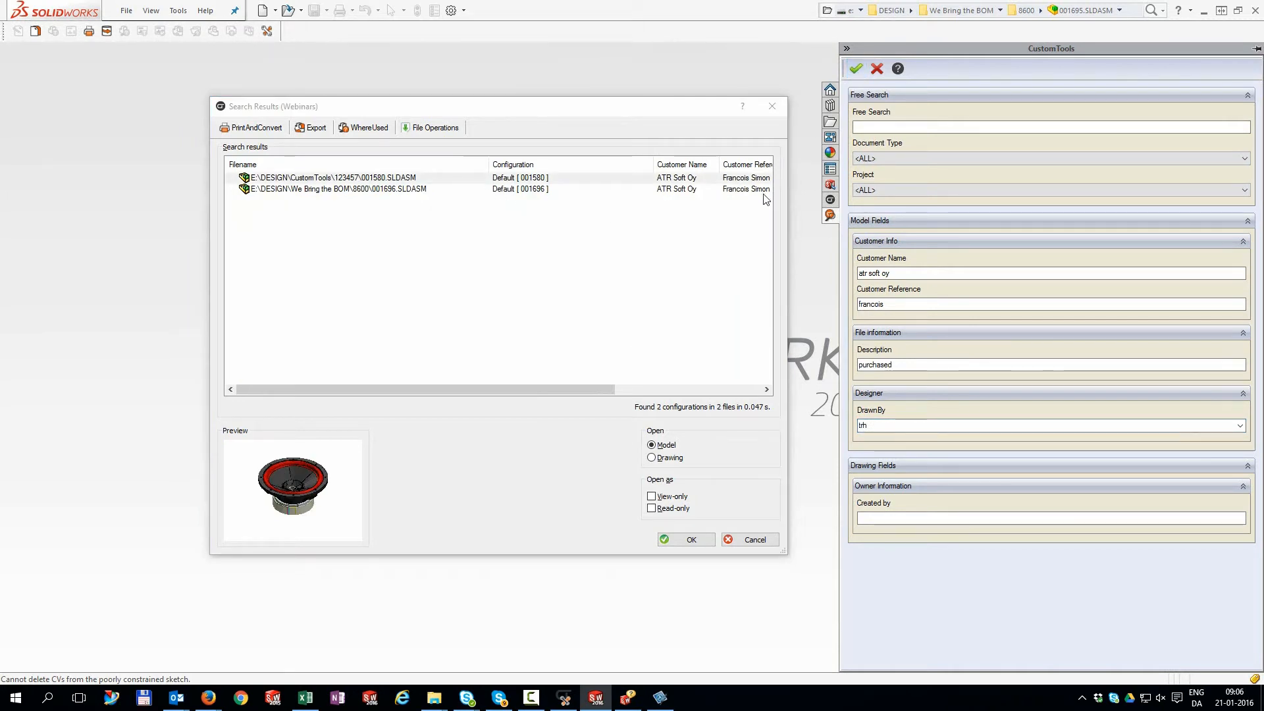
left_click(1048, 158)
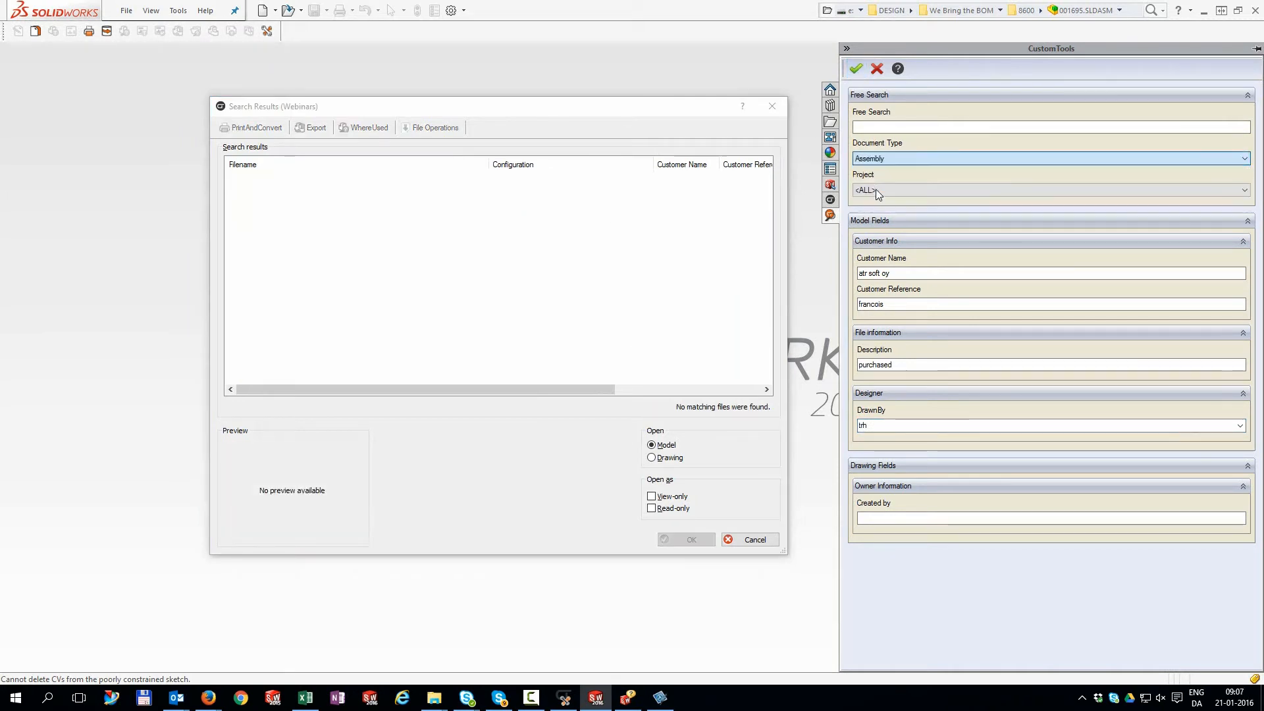
left_click(856, 68)
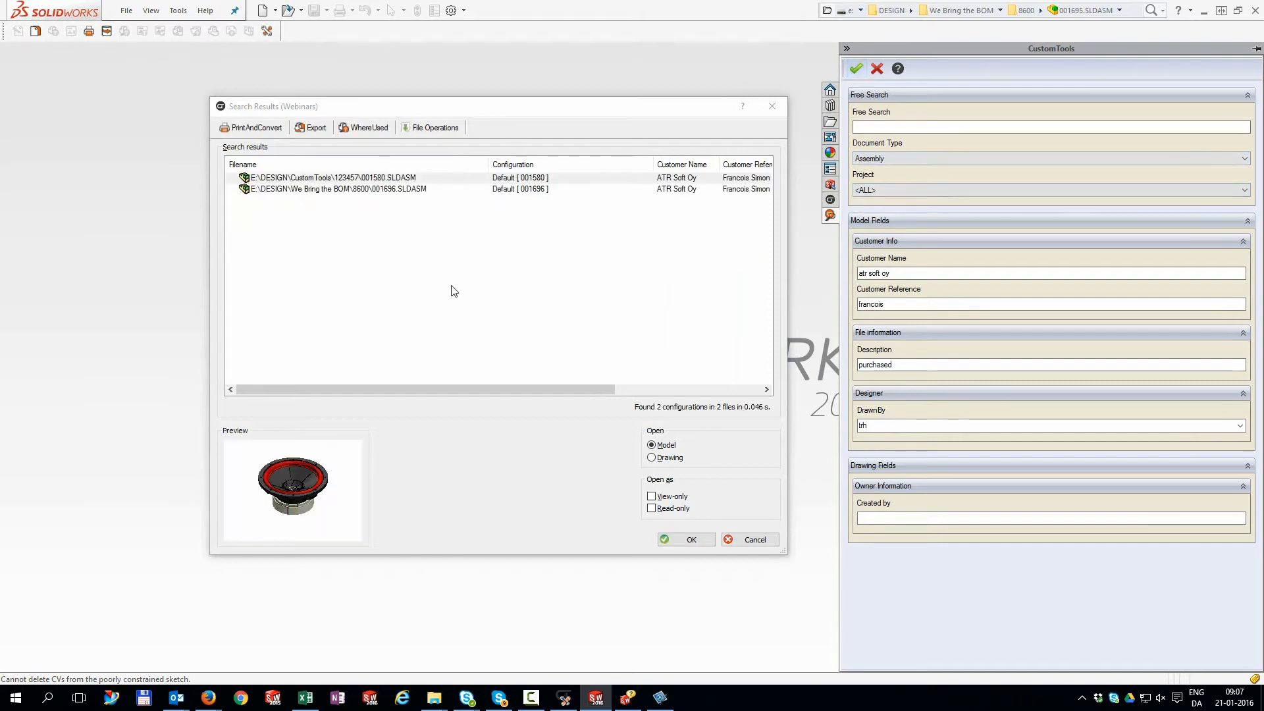
left_click(331, 177)
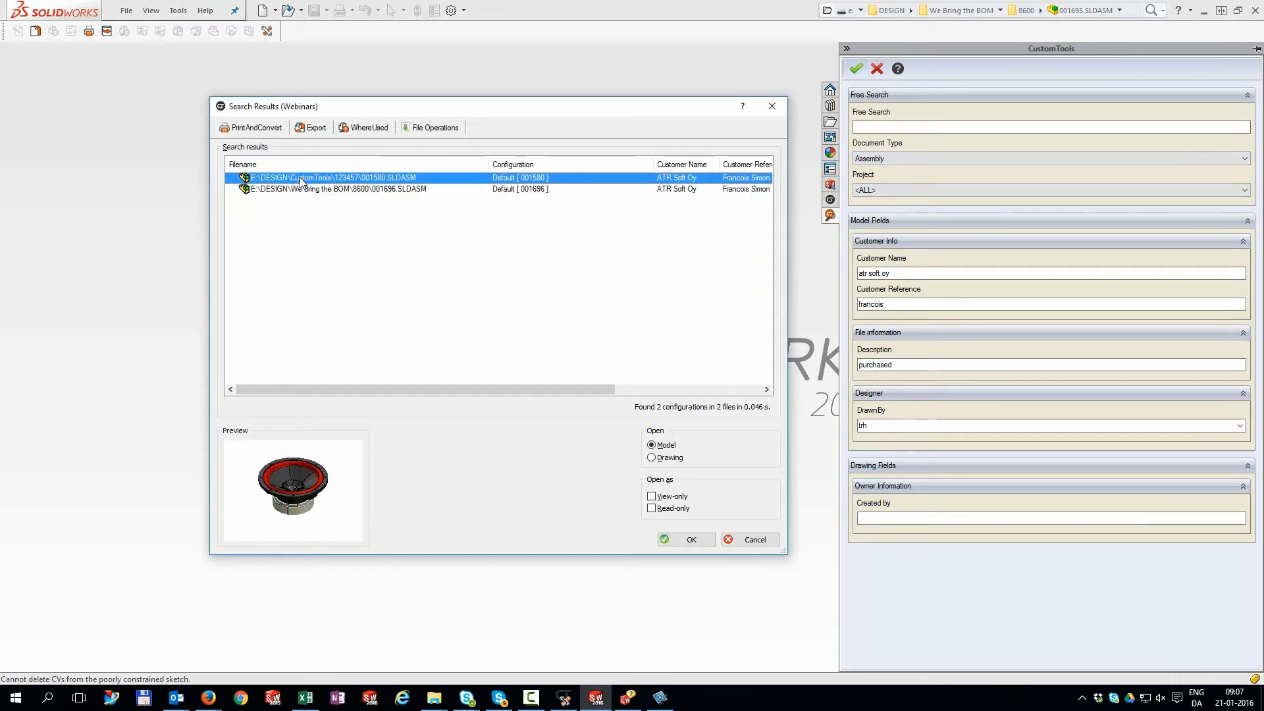
left_click(431, 127)
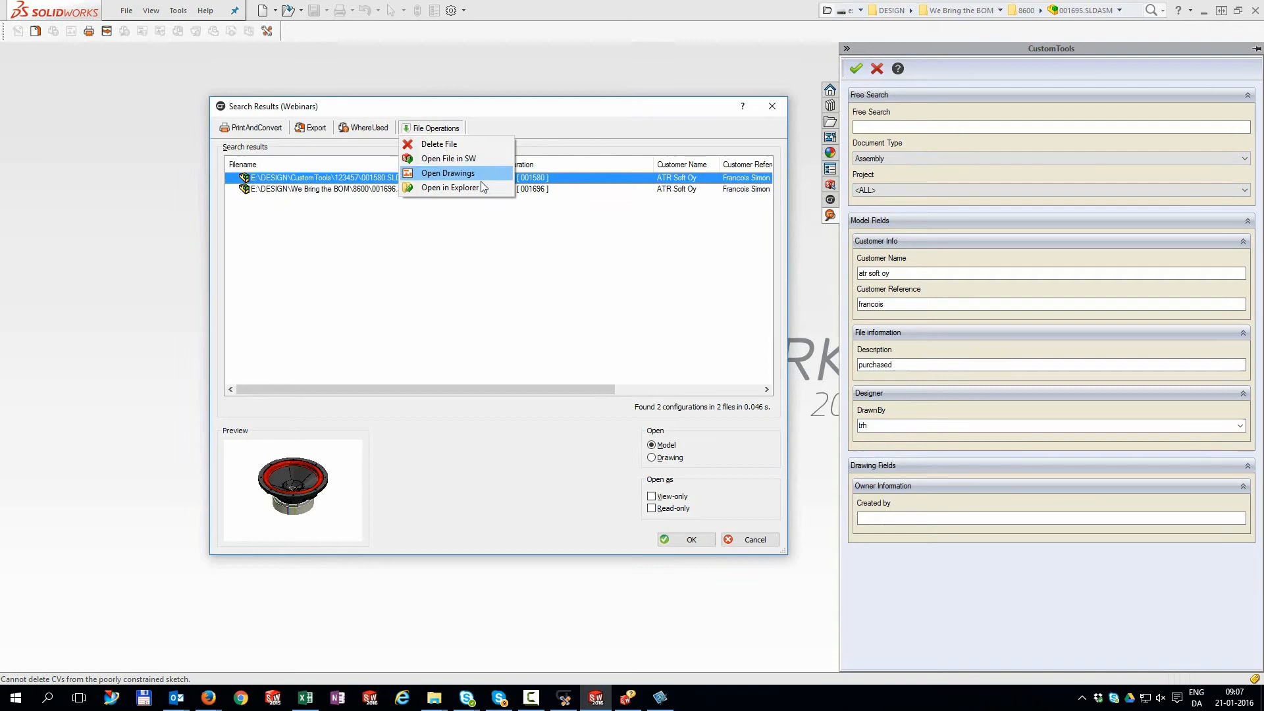
left_click(451, 187)
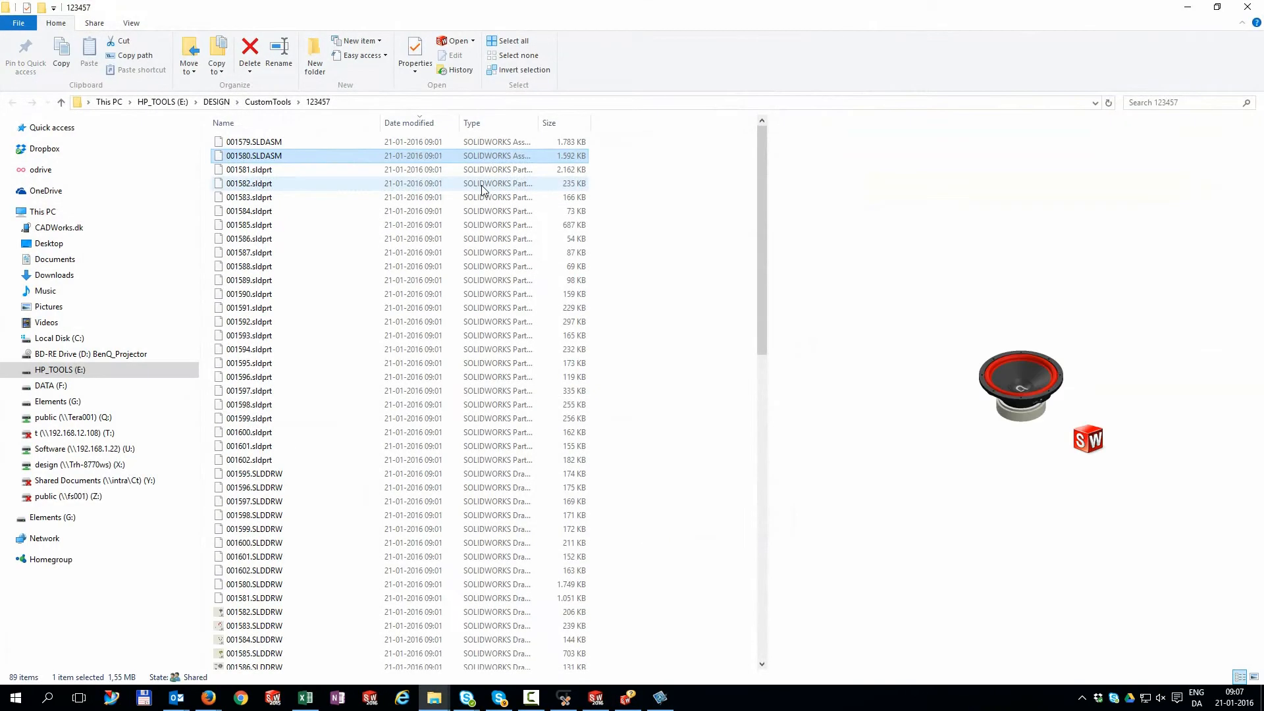
mouse_move(1135, 140)
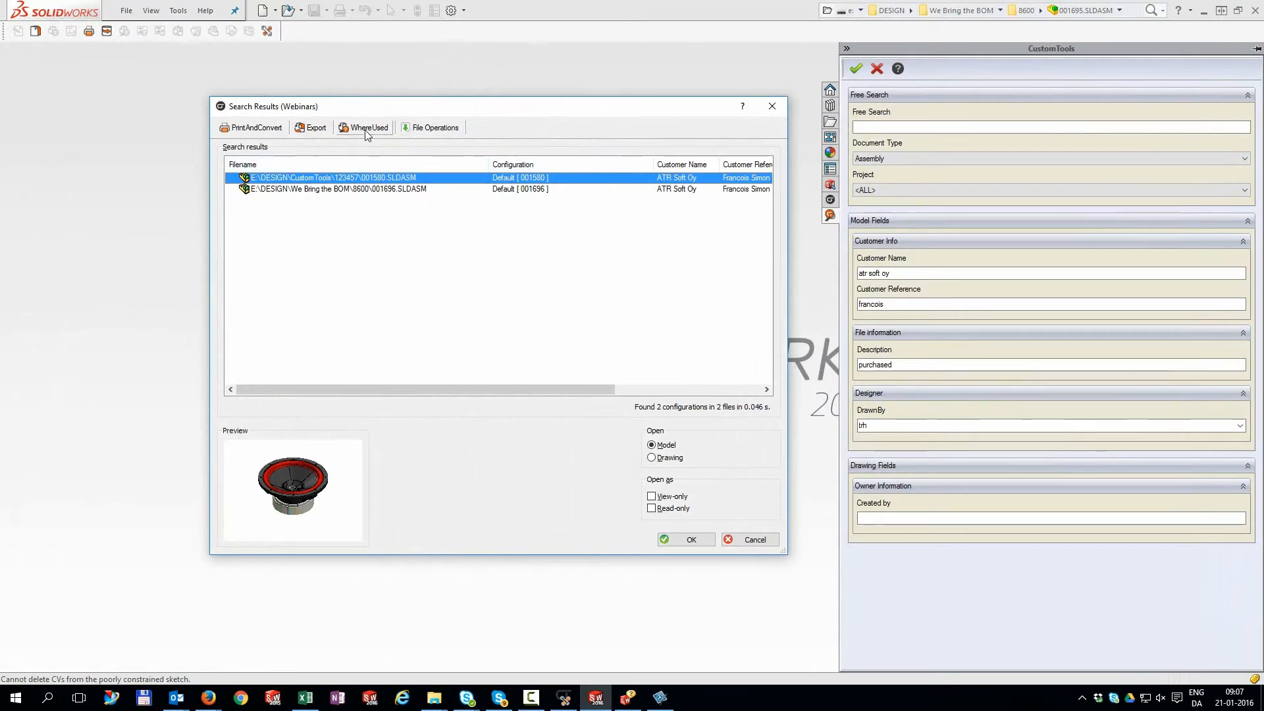
left_click(368, 127)
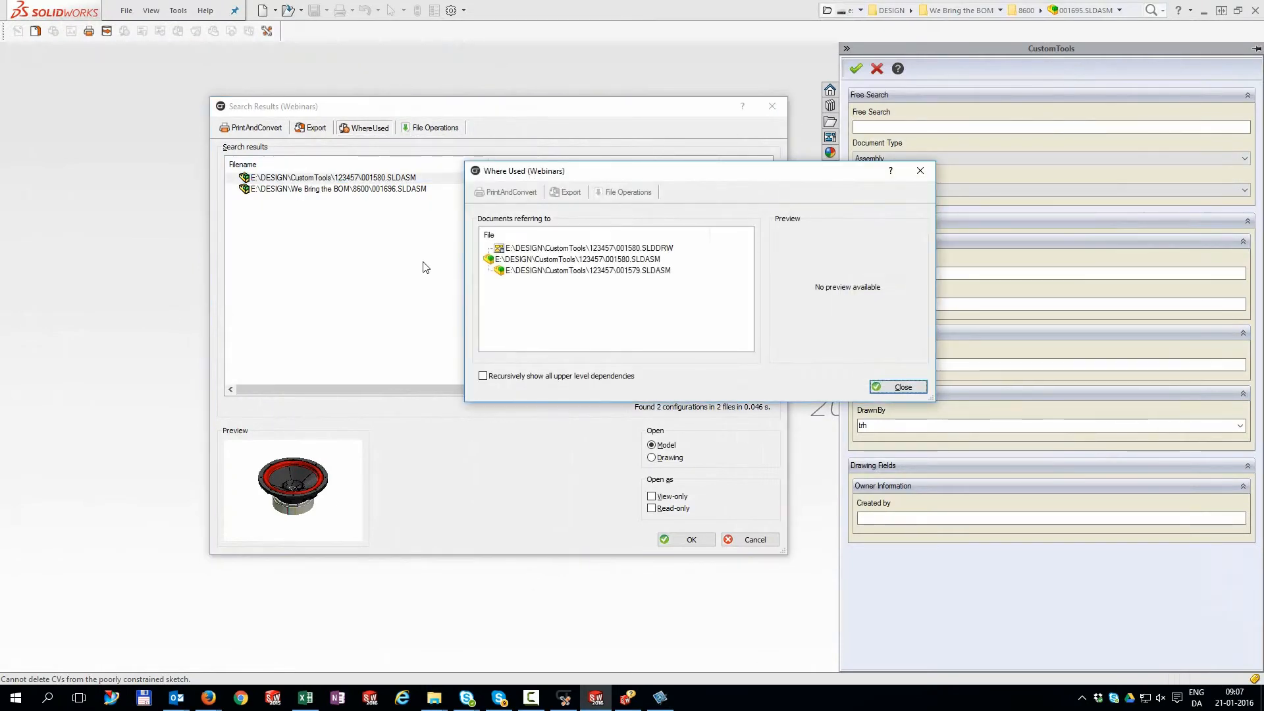
left_click(897, 387)
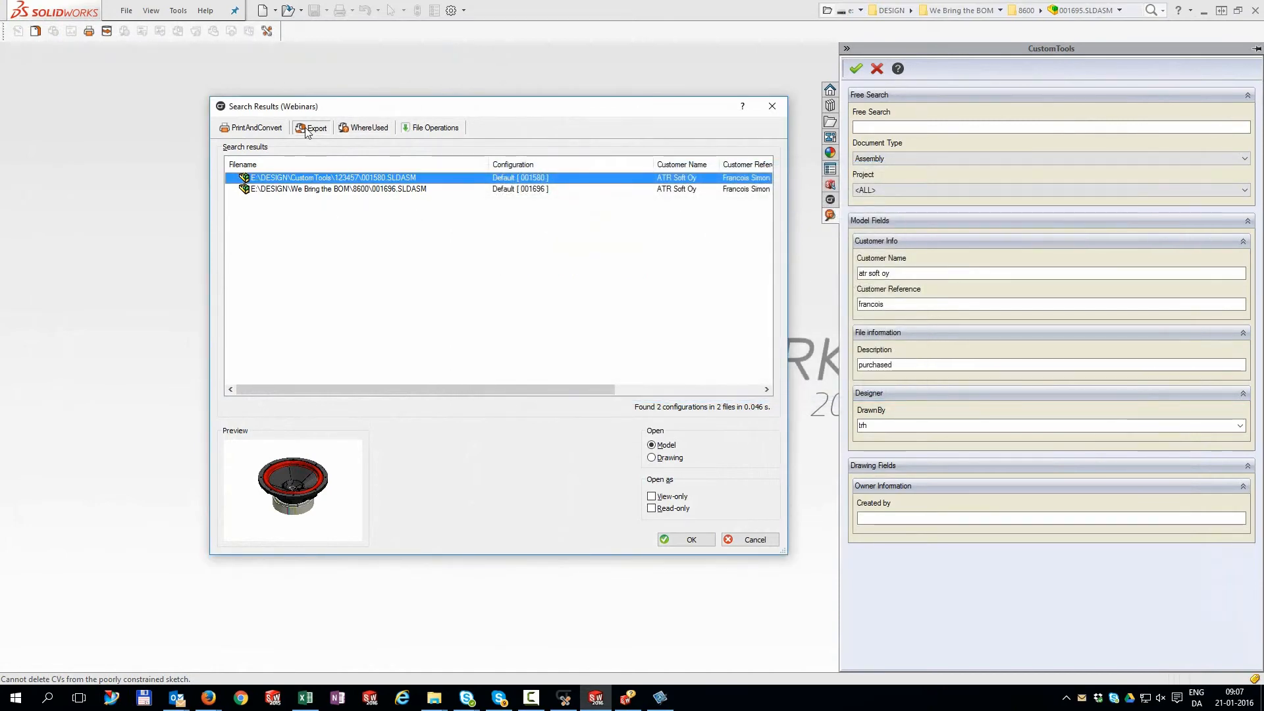
left_click(316, 127)
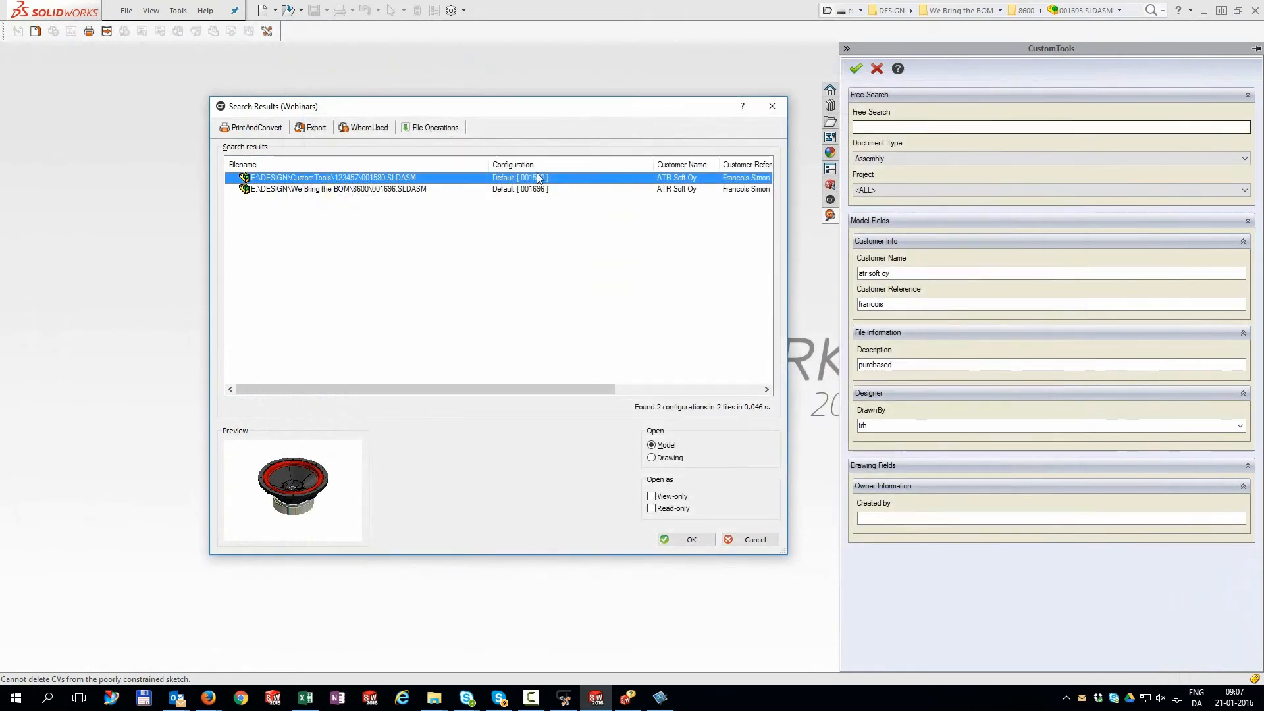
left_click(256, 127)
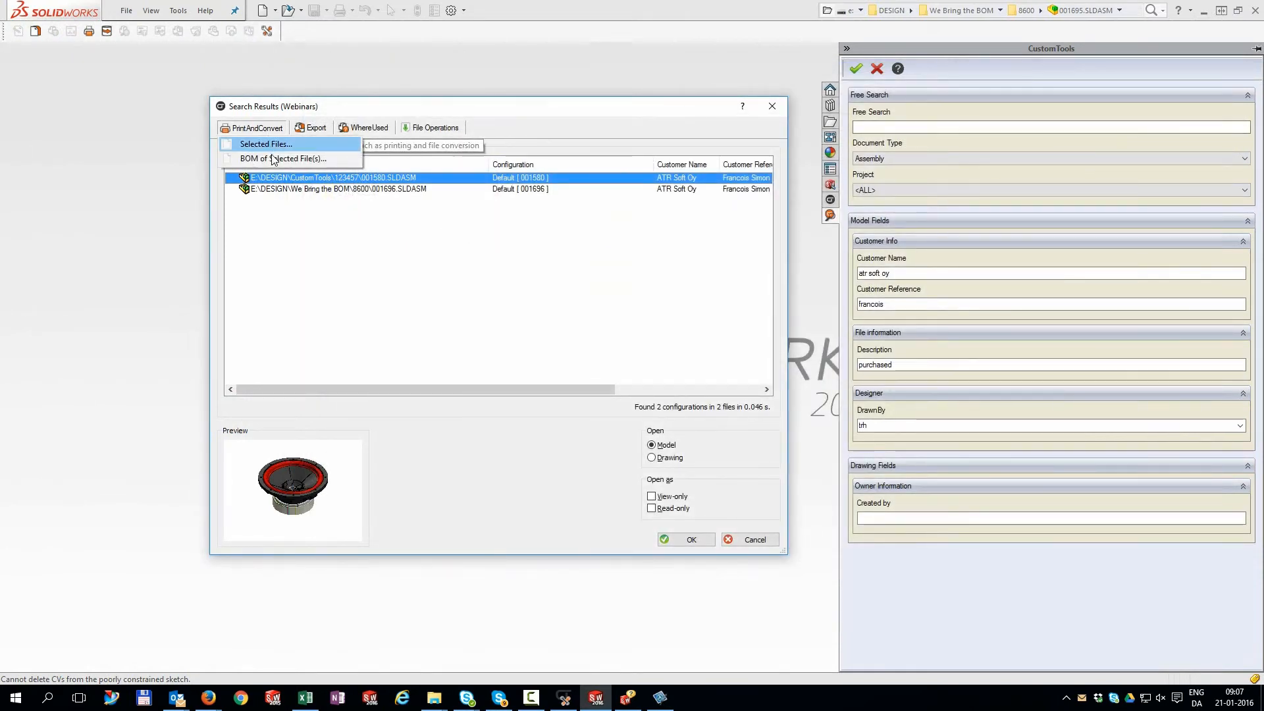
left_click(265, 144)
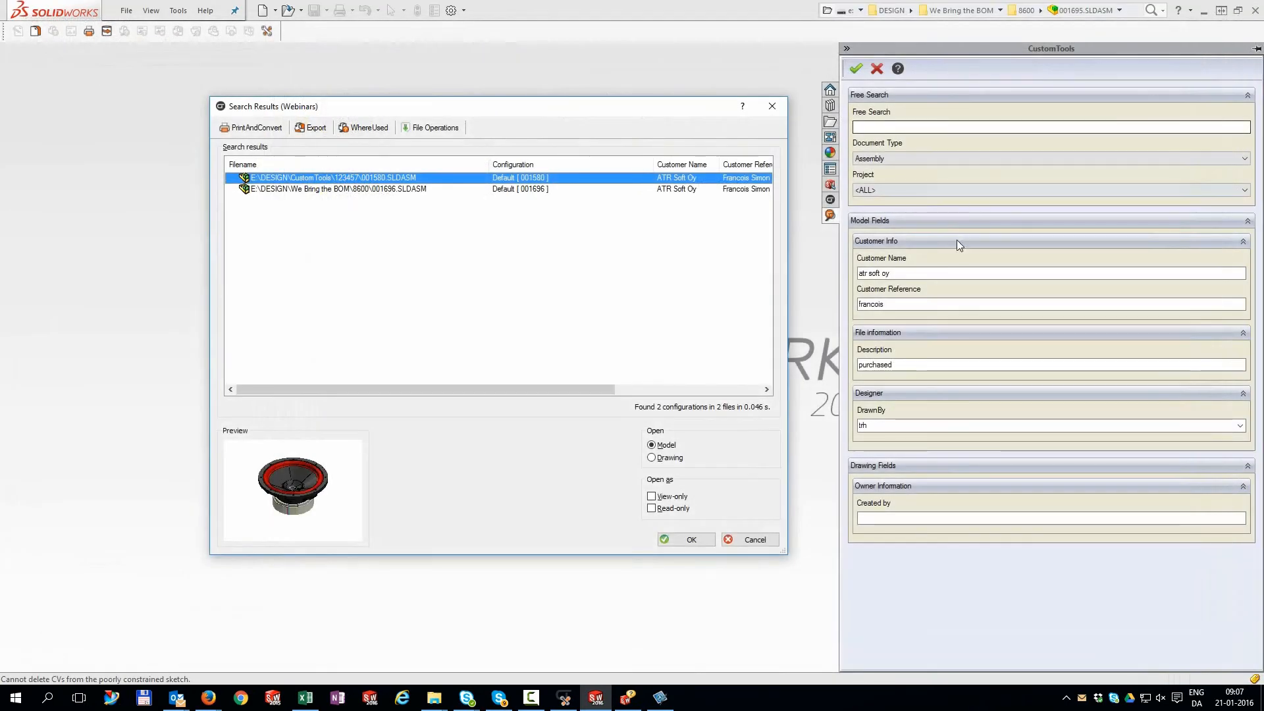
mouse_move(948, 259)
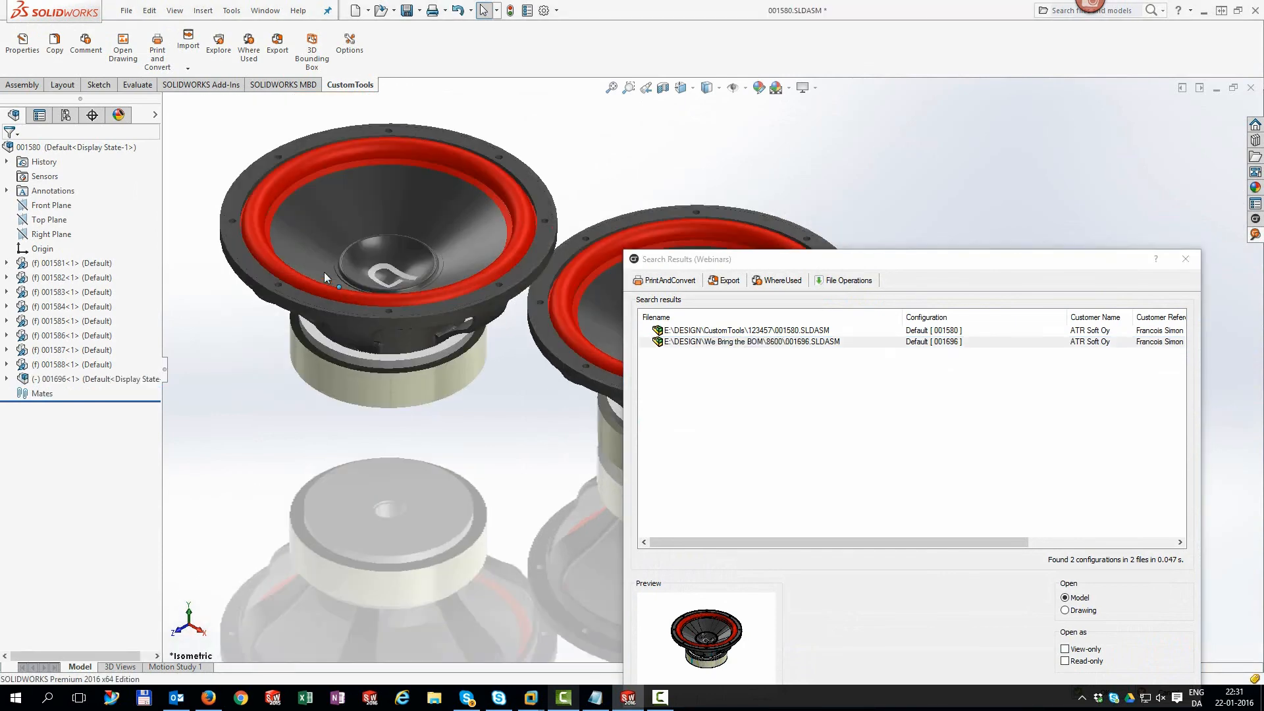
Step: Select the second speaker assembly, 001696, in the search results
left_click(750, 341)
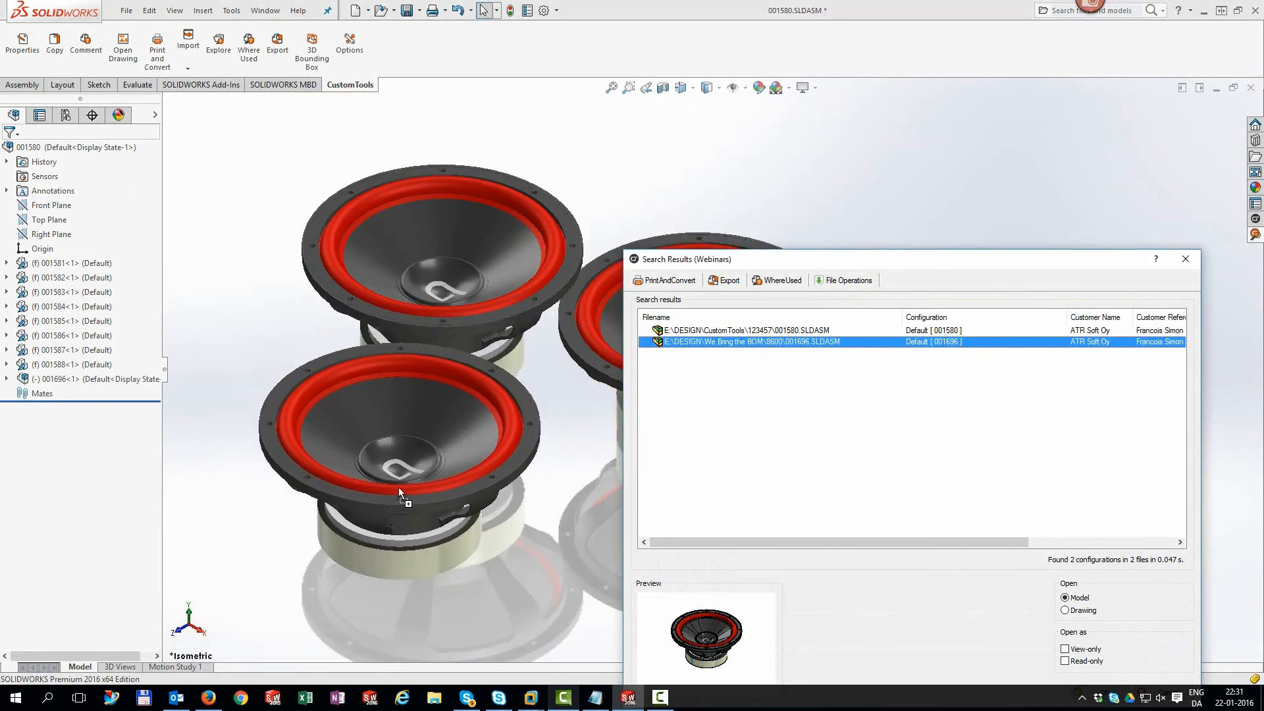